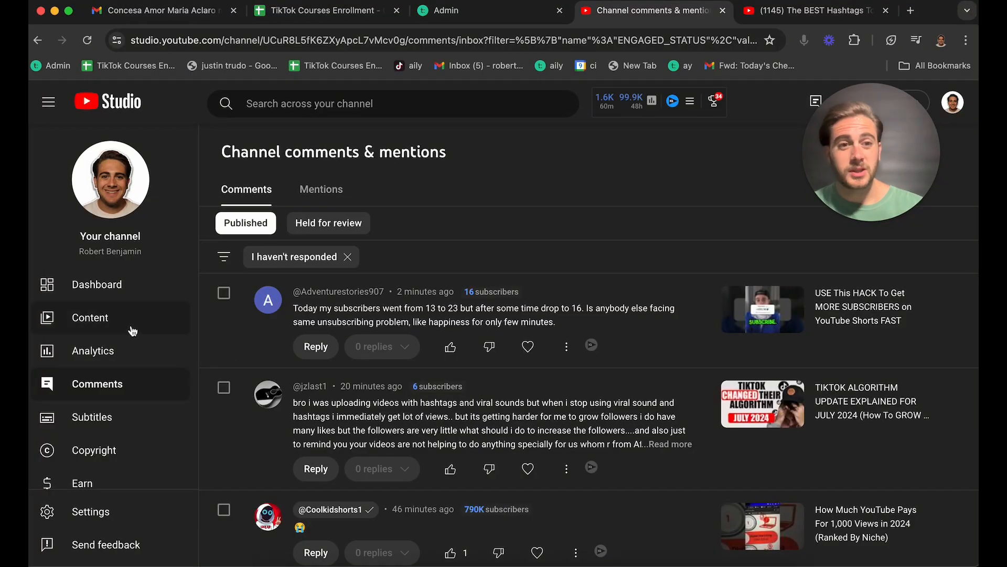
- From Content, open the NEW hashtags TikTok video's details and show its thumbnail options menu
{"action": "left_click", "coordinate": [90, 317]}
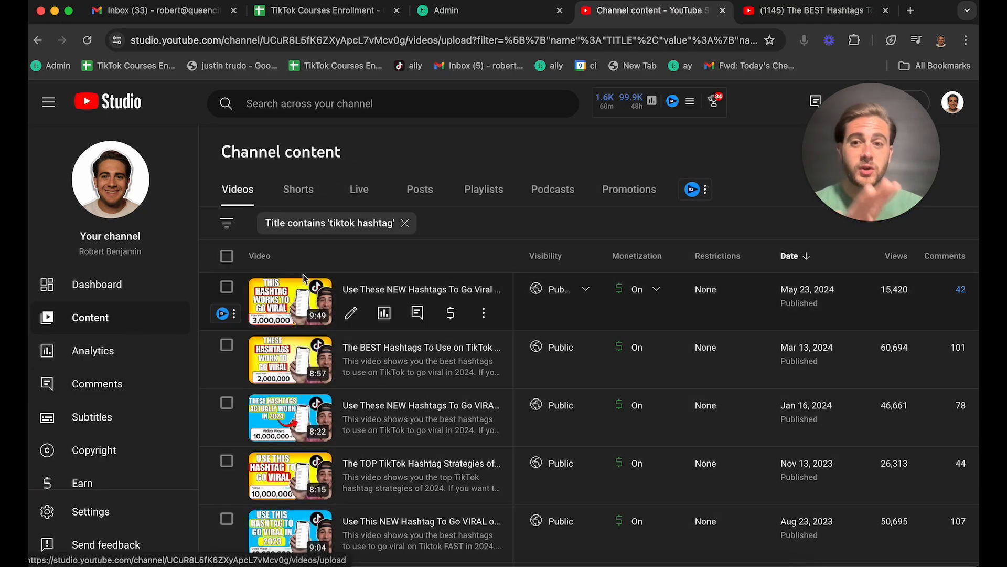
{"action": "mouse_move", "coordinate": [405, 223]}
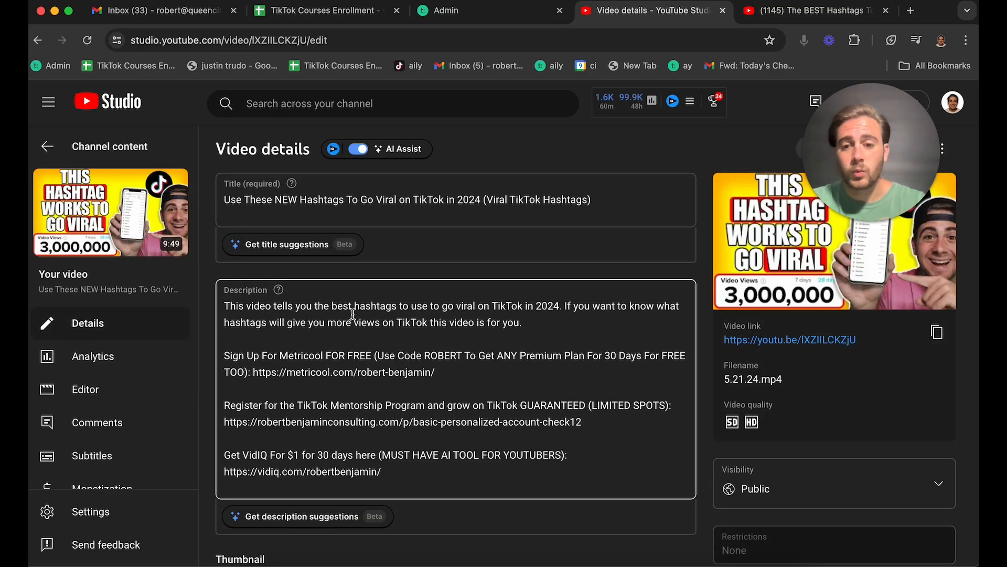
{"action": "scroll", "scroll_direction": "down", "scroll_amount": 3}
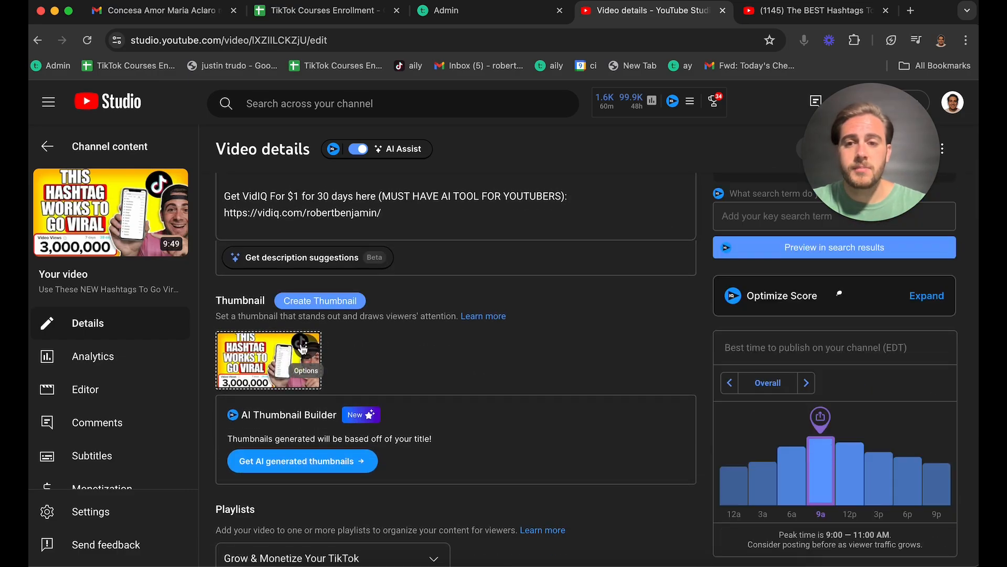
{"action": "left_click", "coordinate": [306, 369]}
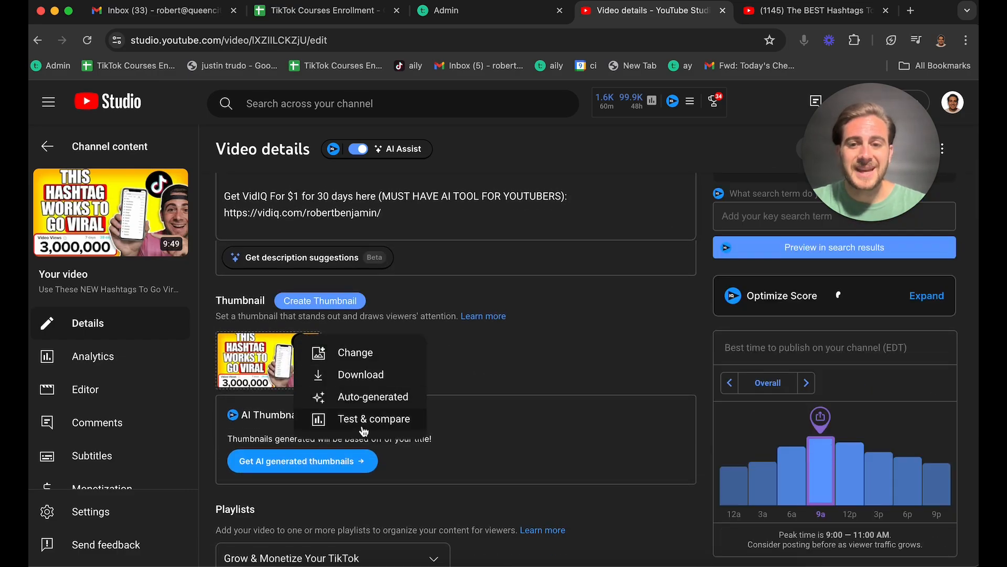
- Choose Test & compare, opening three thumbnail slots with the current image first
{"action": "left_click", "coordinate": [373, 418]}
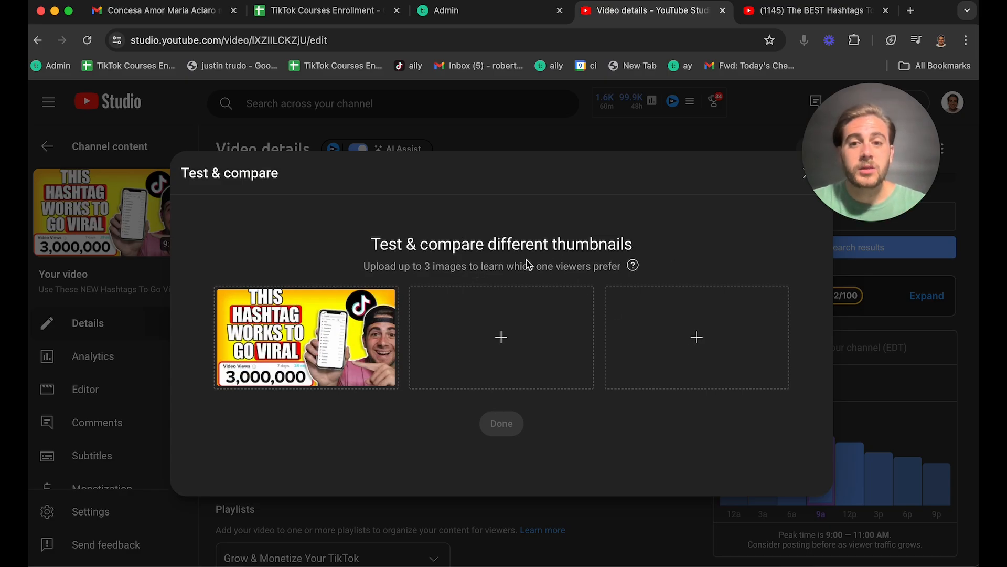
{"action": "mouse_move", "coordinate": [434, 375]}
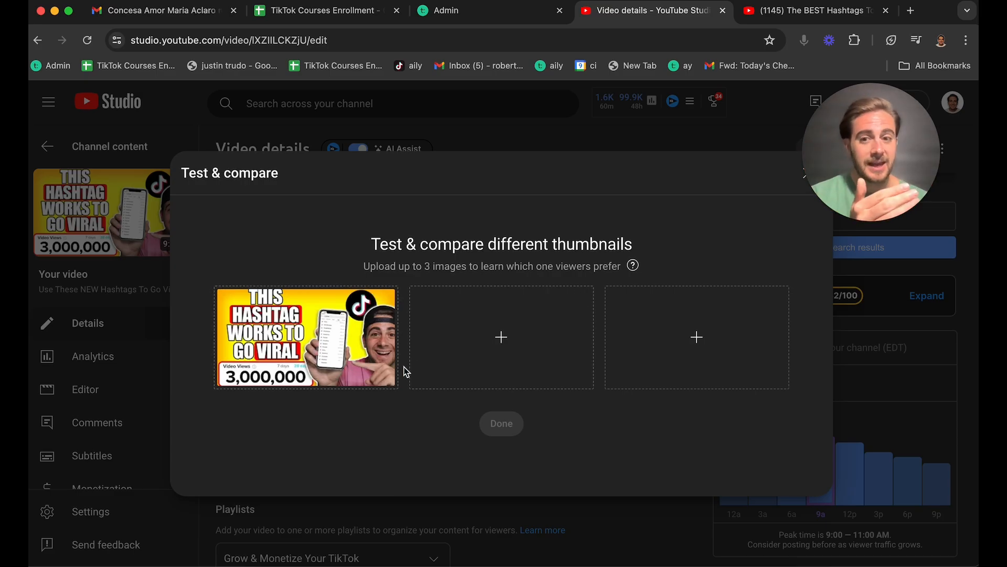
{"action": "mouse_move", "coordinate": [476, 334]}
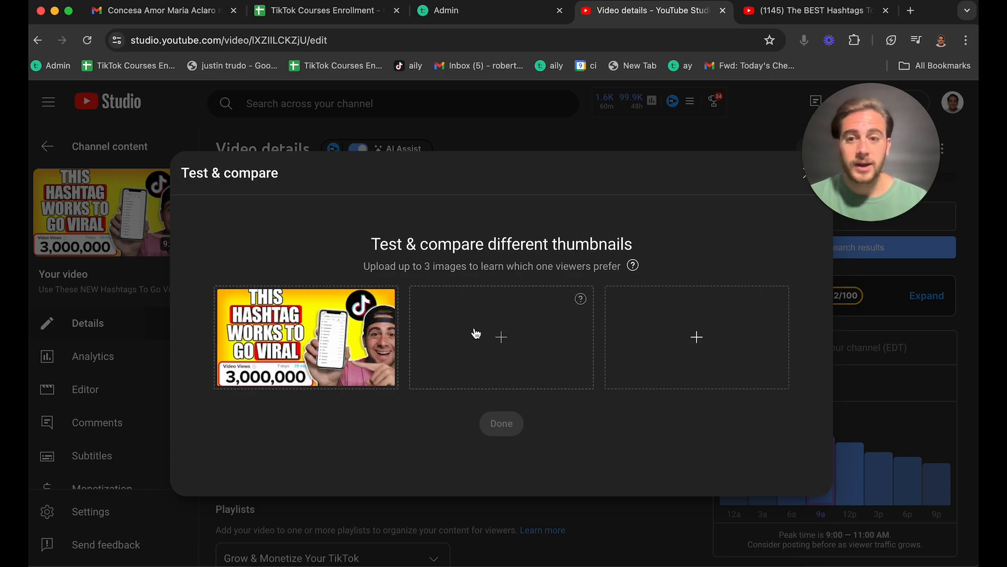
{"action": "mouse_move", "coordinate": [554, 320]}
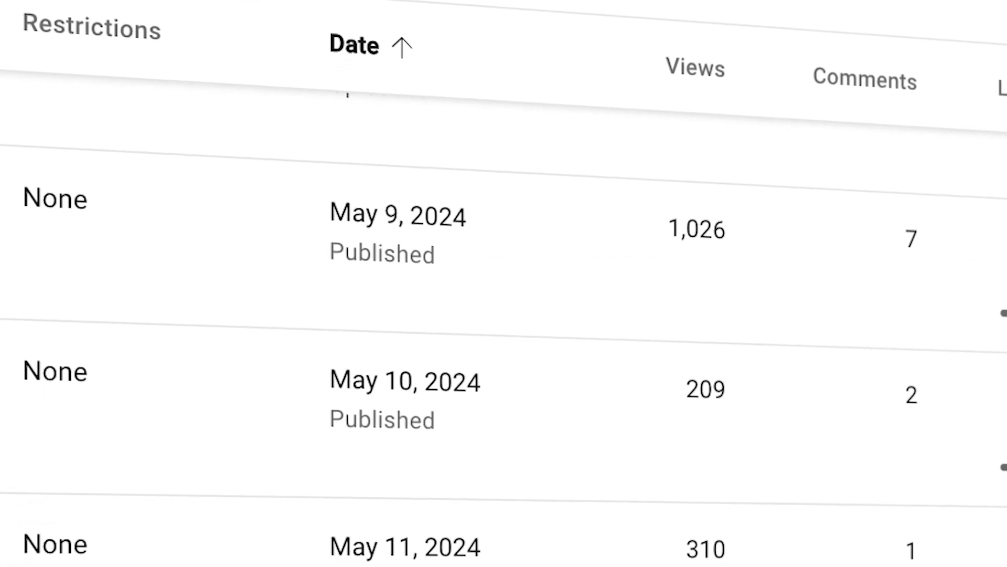
- Scroll down through the Content list of channel videos
{"action": "scroll", "scroll_direction": "down", "scroll_amount": 3}
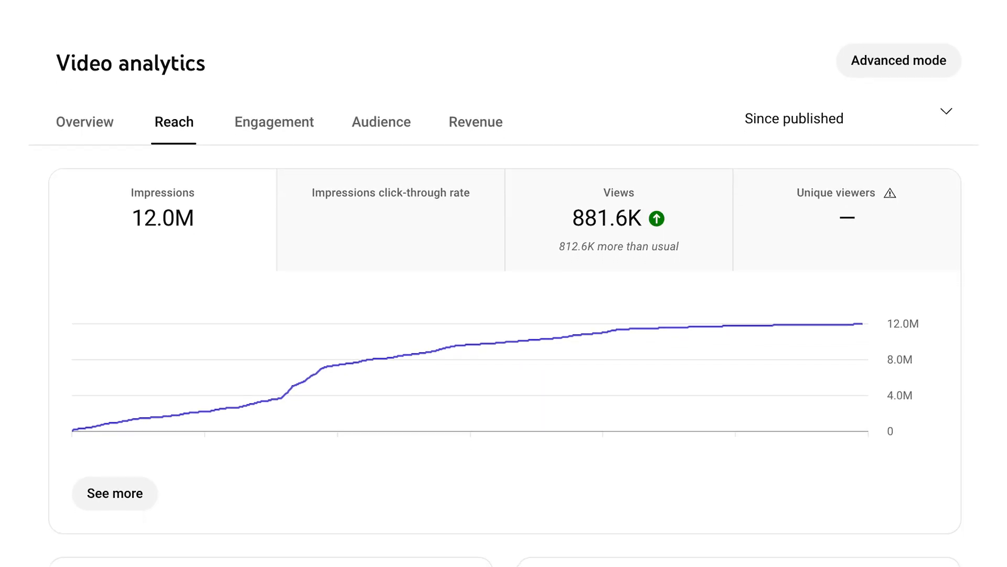
{"action": "scroll", "scroll_direction": "down", "scroll_amount": 3}
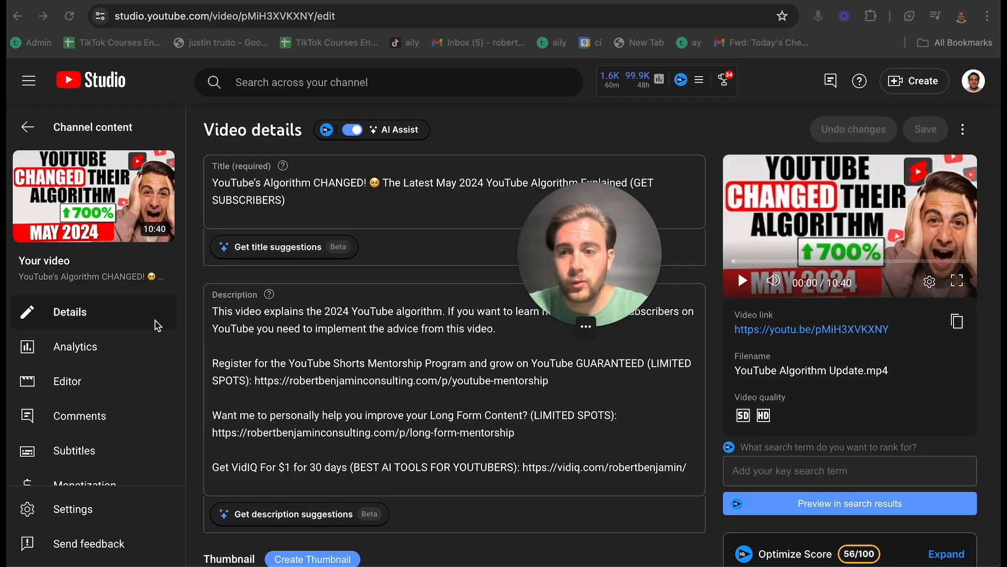
- Show the May 2024 algorithm video's Analytics overview with 28,648 views since published
{"action": "left_click", "coordinate": [74, 346]}
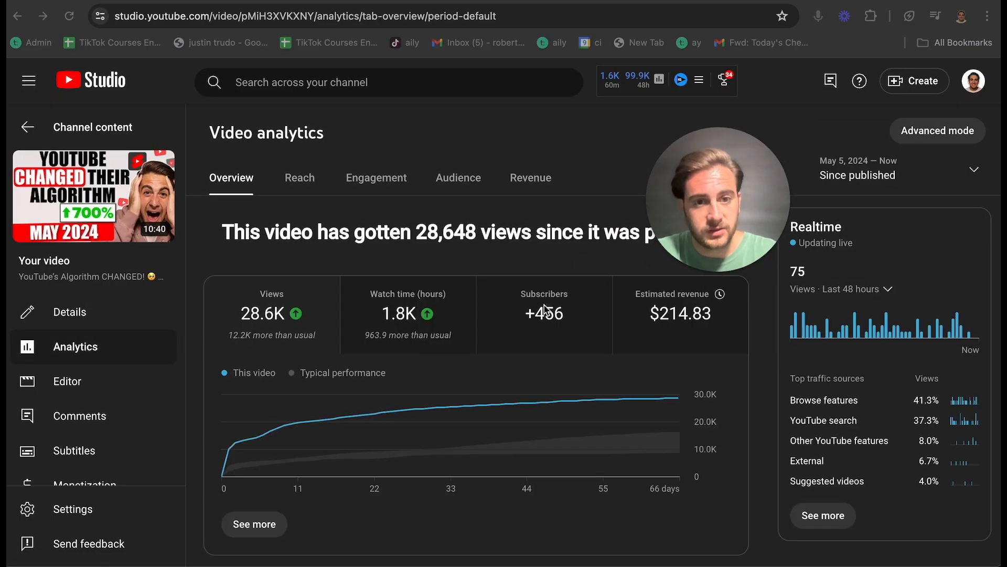
{"action": "scroll", "scroll_direction": "down", "scroll_amount": 3}
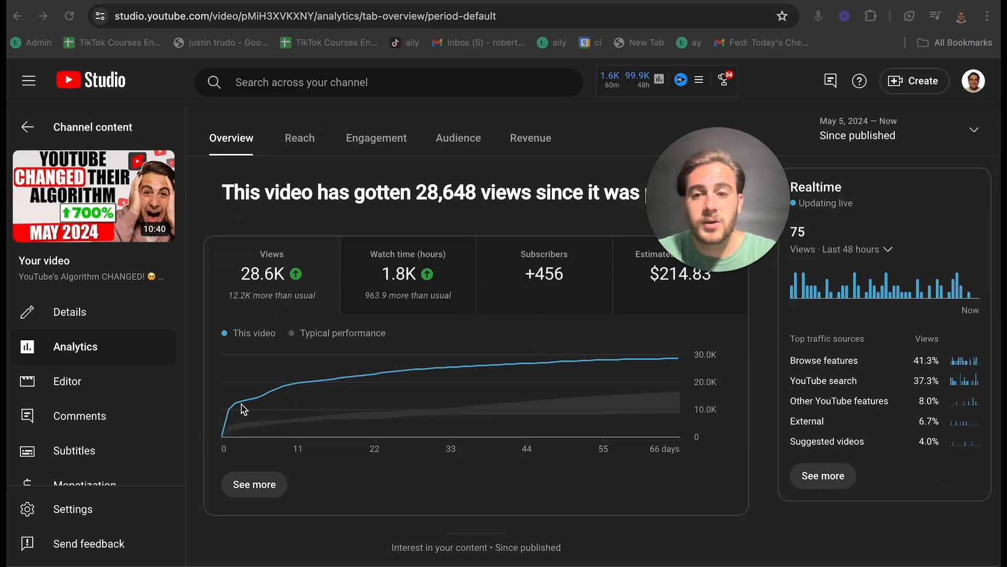
{"action": "mouse_move", "coordinate": [229, 411]}
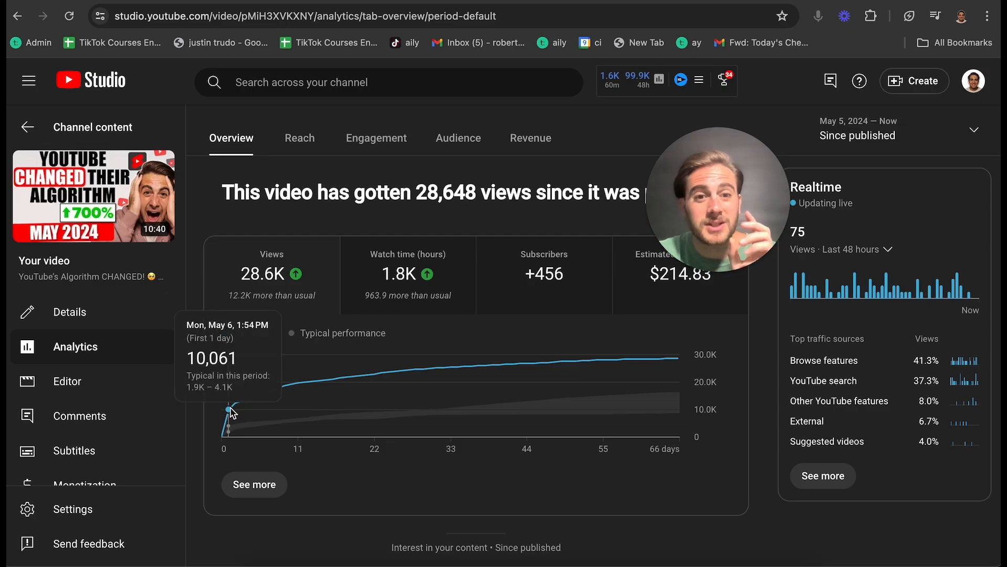
- Return to the algorithm video's Details at the Thumbnail section and close the Test & compare panel
{"action": "left_click", "coordinate": [70, 311]}
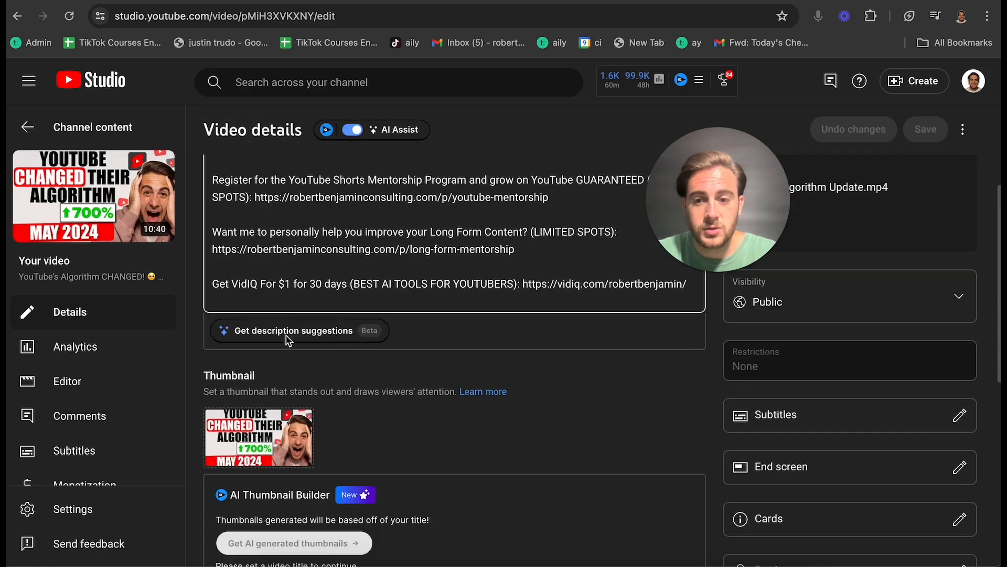
{"action": "scroll", "scroll_direction": "down", "scroll_amount": 3}
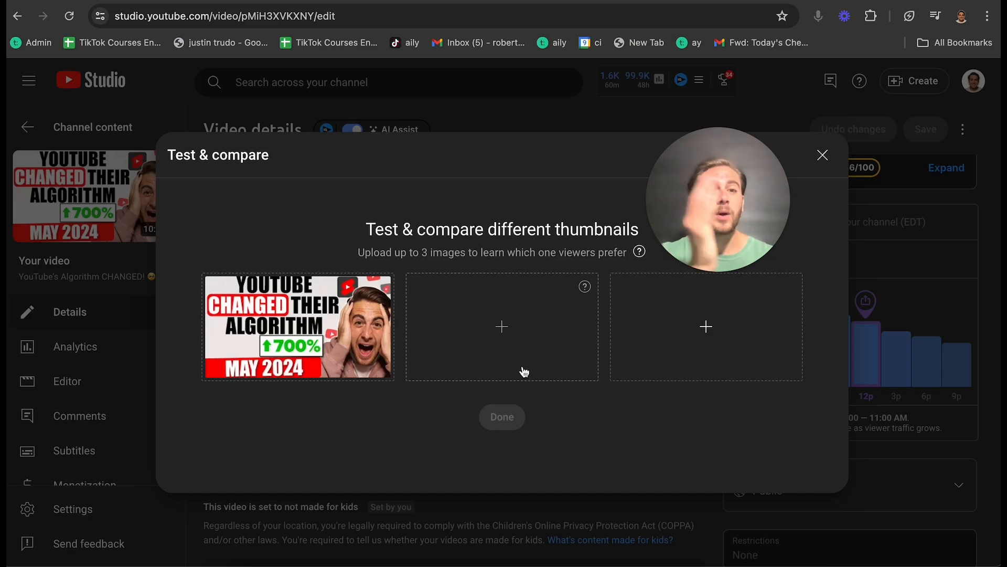
{"action": "left_click", "coordinate": [822, 155]}
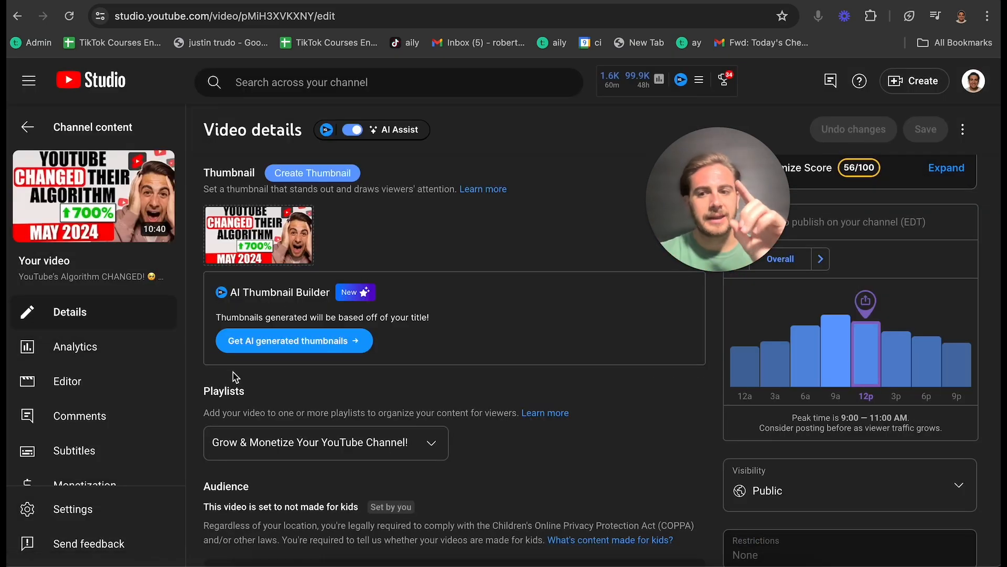
- Reopen the video's Analytics and scroll to retention: 3:49 average duration, 35.8% viewed
{"action": "left_click", "coordinate": [74, 346]}
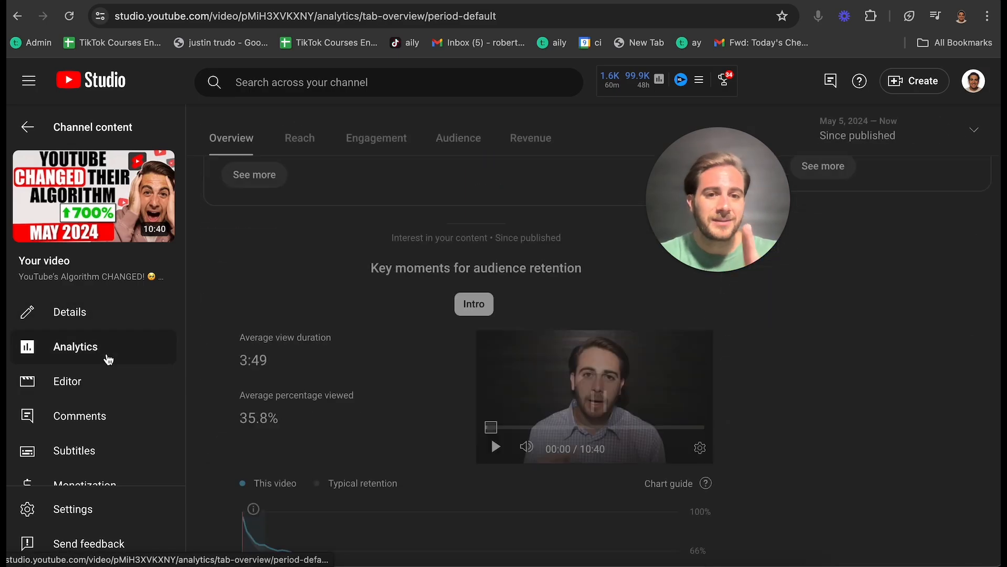
{"action": "scroll", "scroll_direction": "down", "scroll_amount": 3}
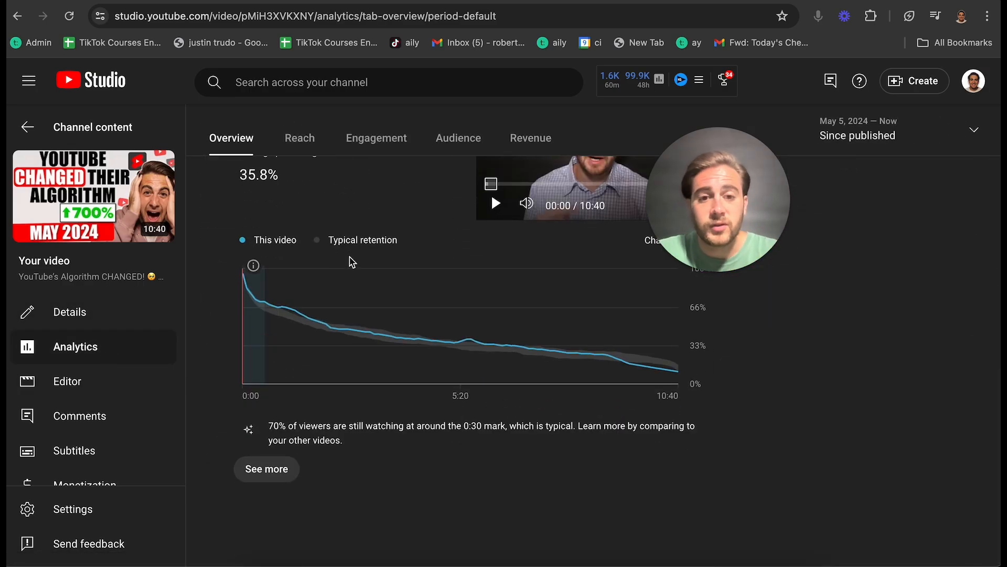
{"action": "mouse_move", "coordinate": [299, 312]}
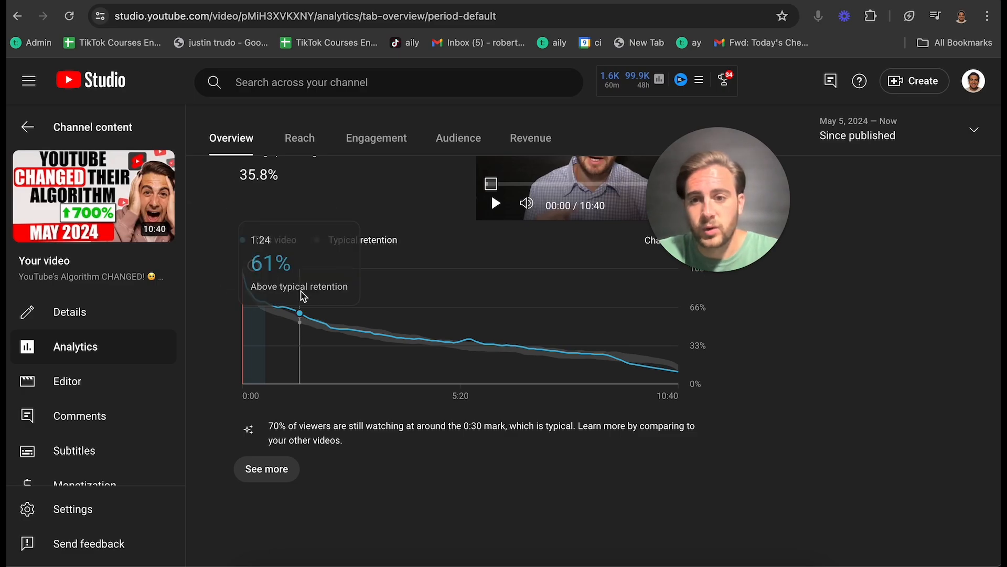
{"action": "mouse_move", "coordinate": [282, 306]}
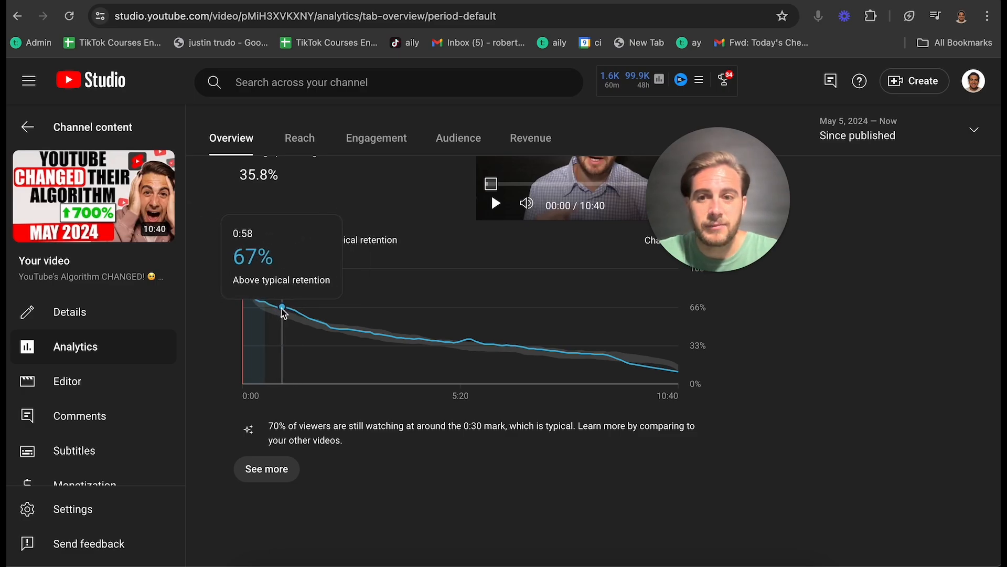
{"action": "mouse_move", "coordinate": [274, 306]}
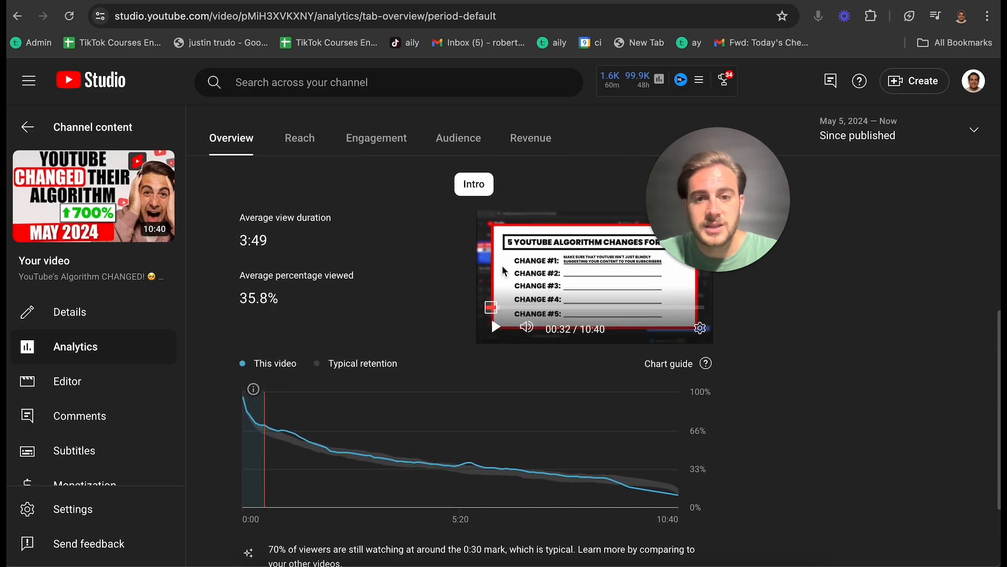
{"action": "mouse_move", "coordinate": [496, 326]}
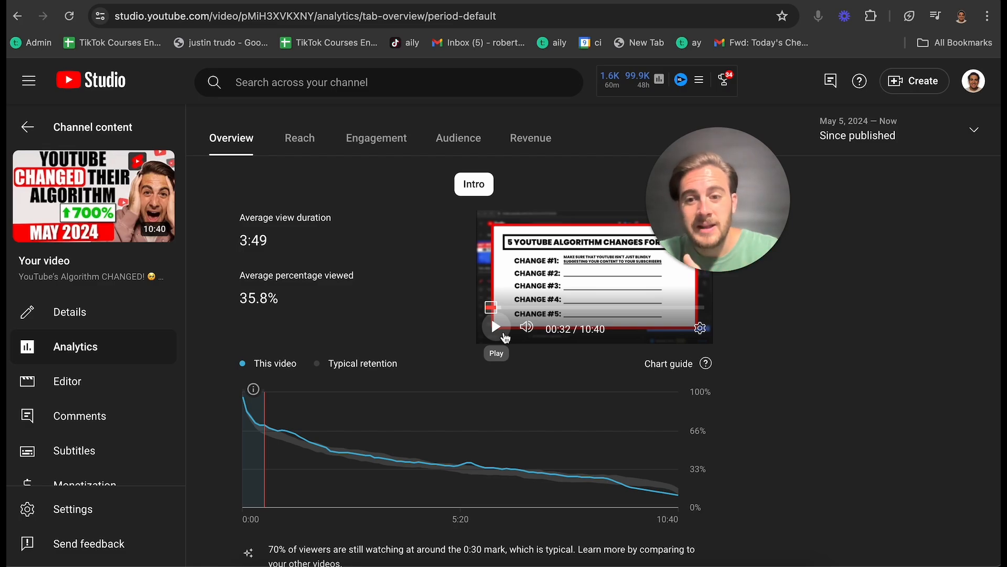
{"action": "mouse_move", "coordinate": [327, 448]}
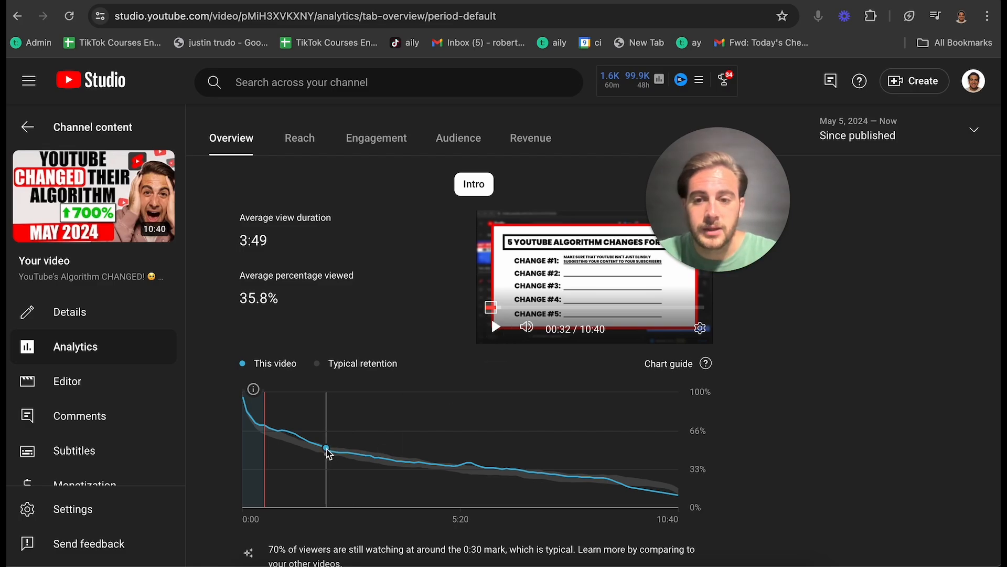
{"action": "mouse_move", "coordinate": [330, 458]}
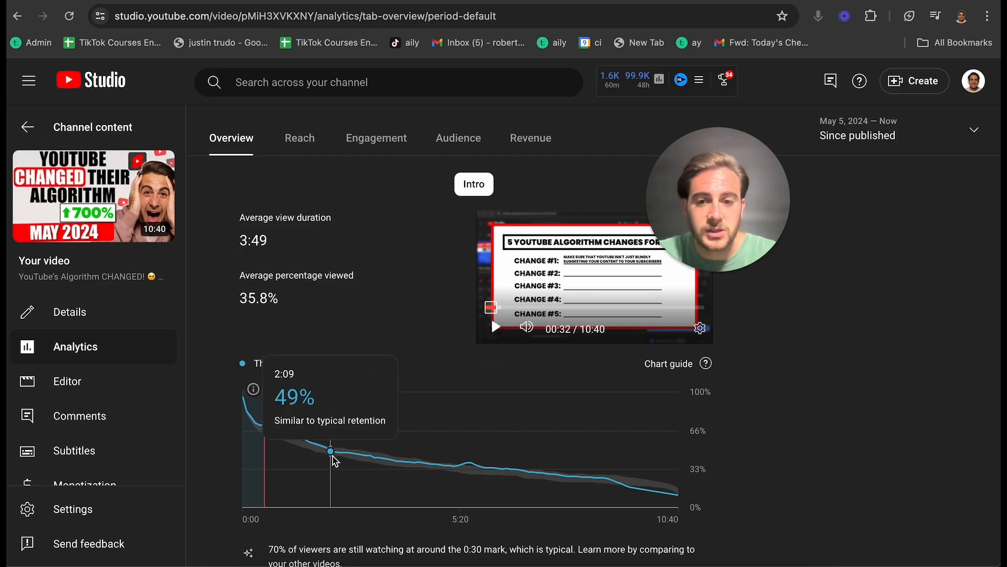
{"action": "mouse_move", "coordinate": [489, 468]}
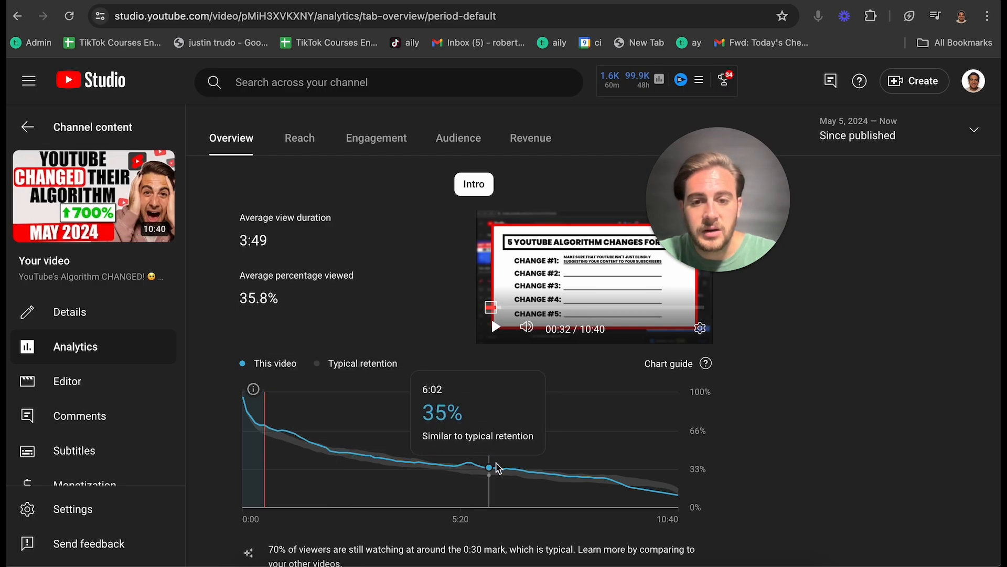
{"action": "mouse_move", "coordinate": [503, 470]}
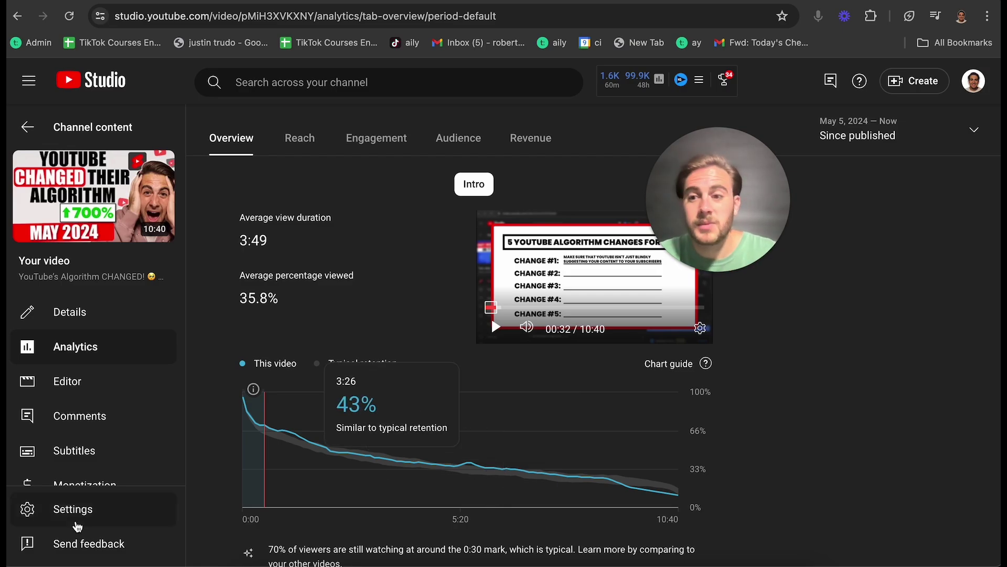
- Choose Editor in the algorithm video's left sidebar
{"action": "left_click", "coordinate": [68, 381]}
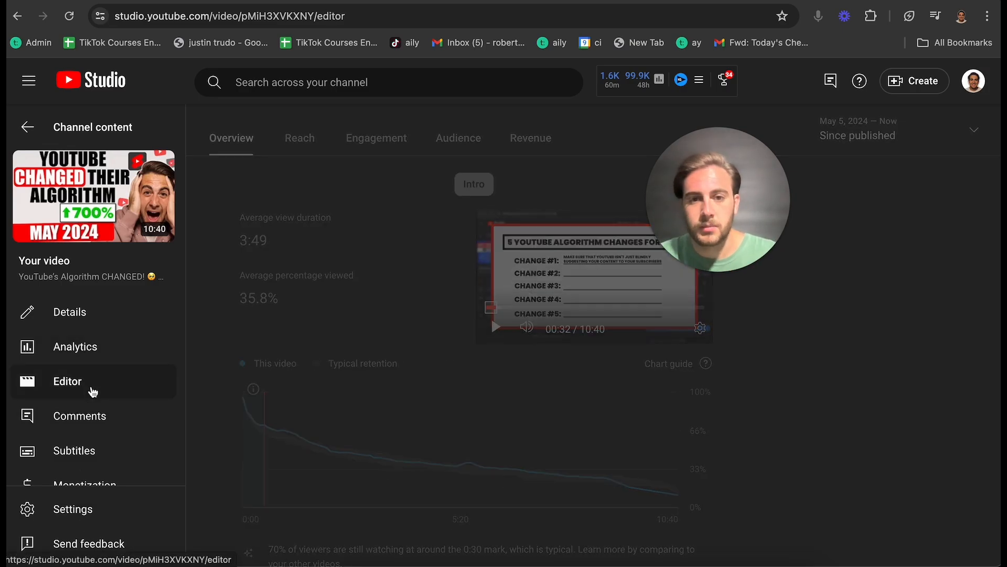
{"action": "left_click", "coordinate": [66, 380]}
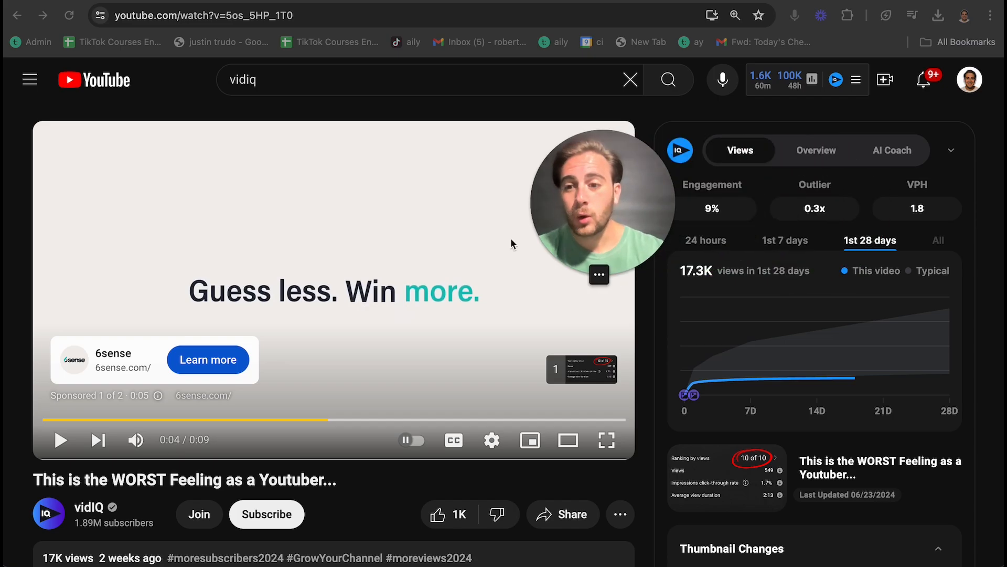
{"action": "mouse_move", "coordinate": [616, 292]}
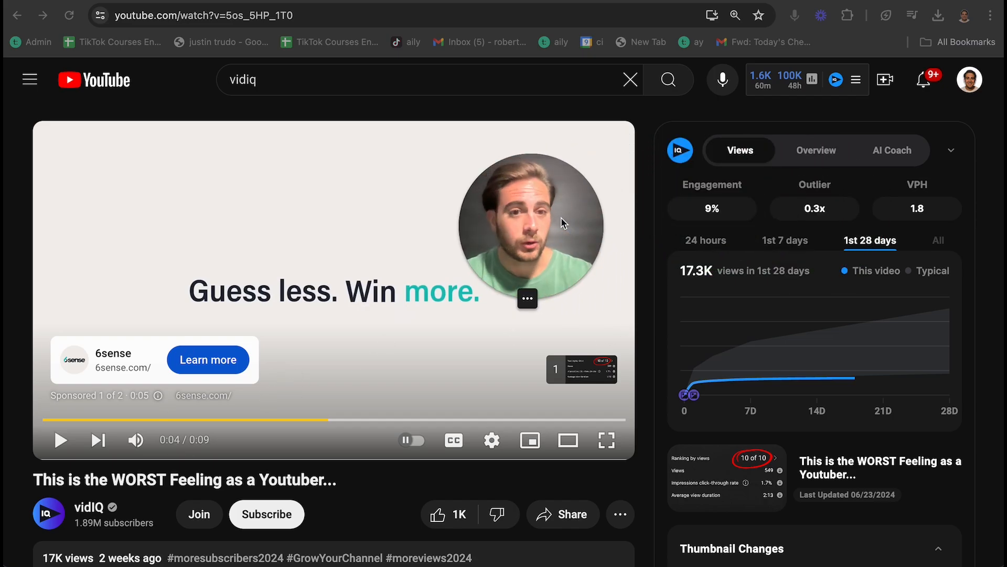
{"action": "mouse_move", "coordinate": [687, 395]}
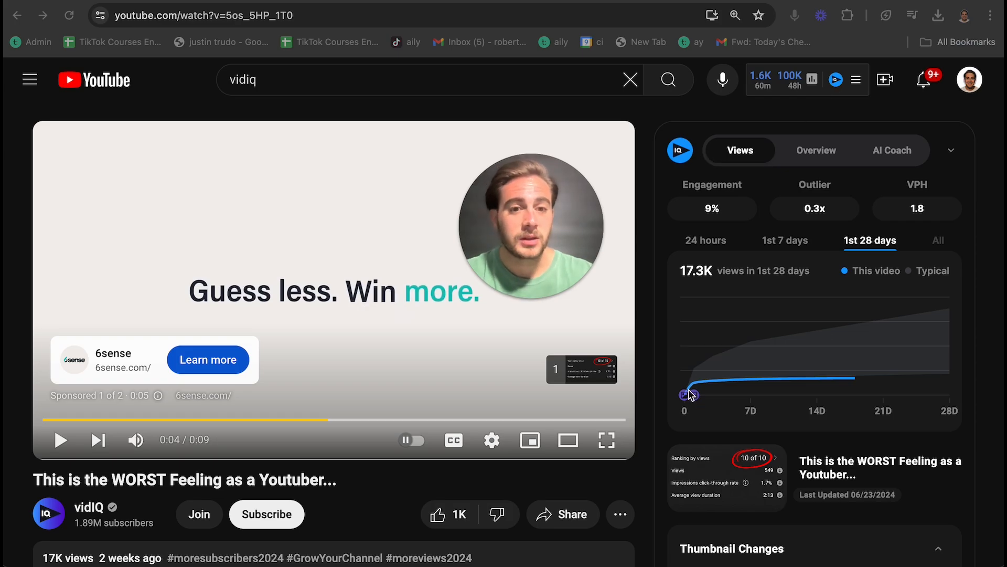
{"action": "mouse_move", "coordinate": [701, 397]}
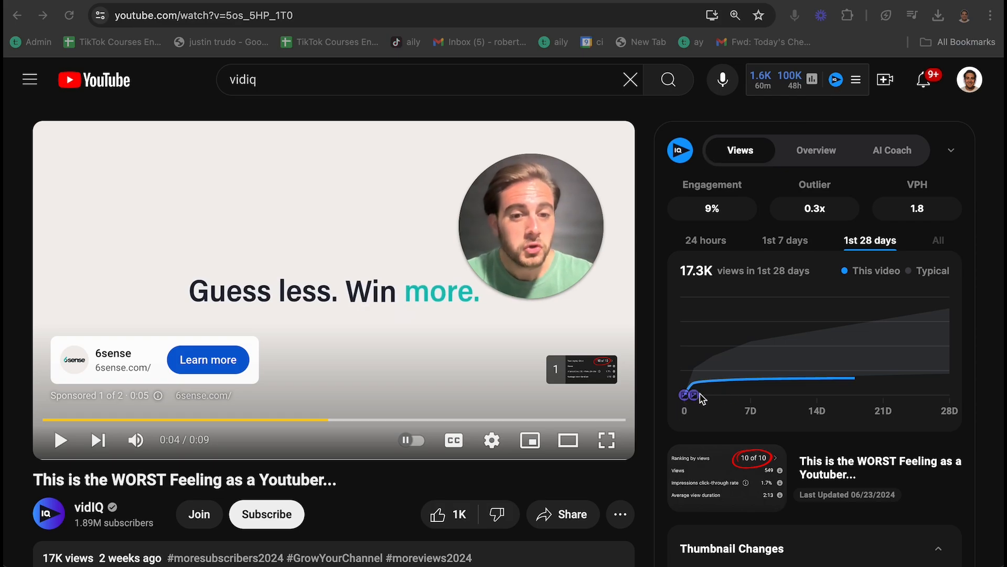
- Switch the vidIQ views graph between 1st 7 days (16.2K views) and 24 hours
{"action": "scroll", "scroll_direction": "down", "scroll_amount": 3}
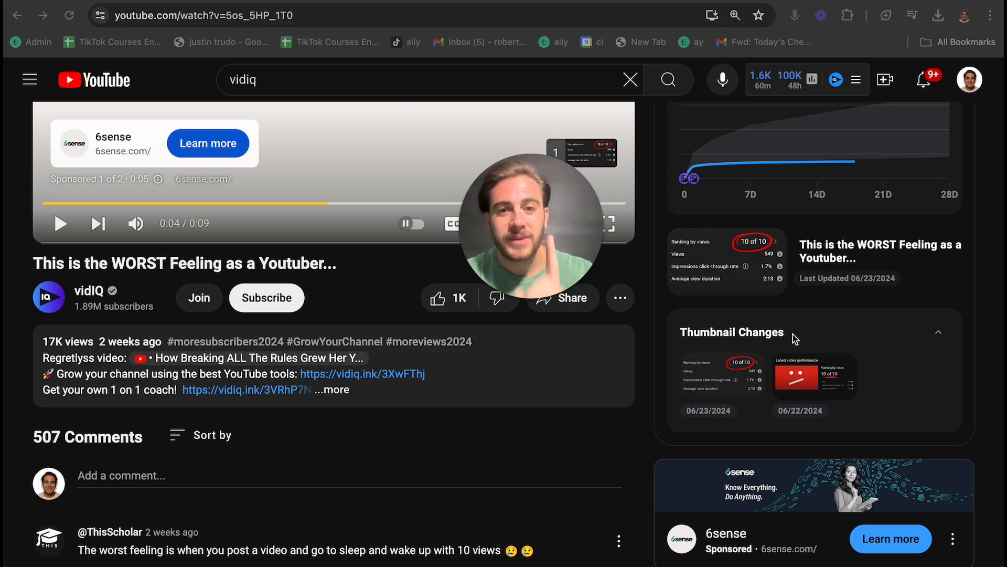
{"action": "scroll", "scroll_direction": "down", "scroll_amount": 3}
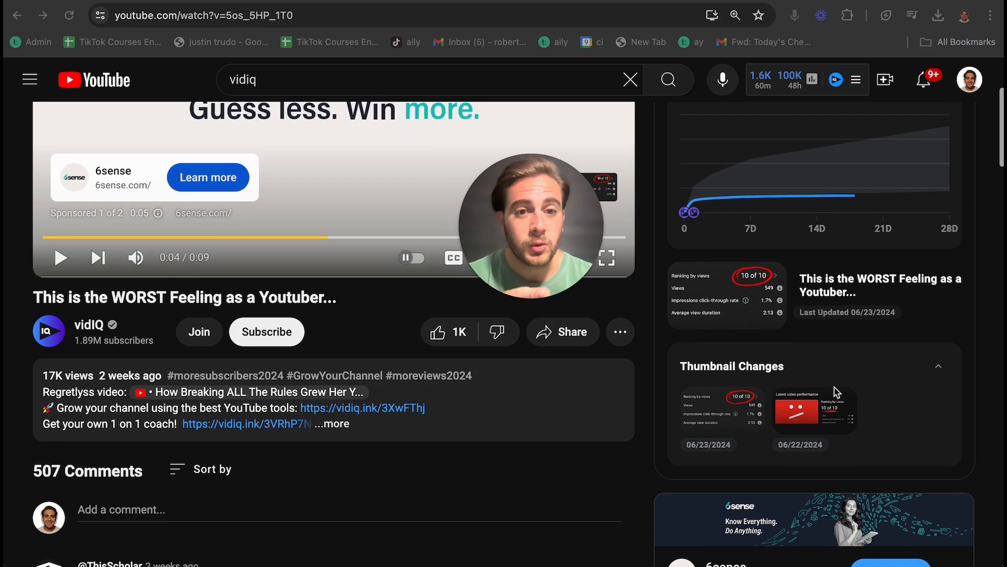
{"action": "scroll", "scroll_direction": "up", "scroll_amount": 3}
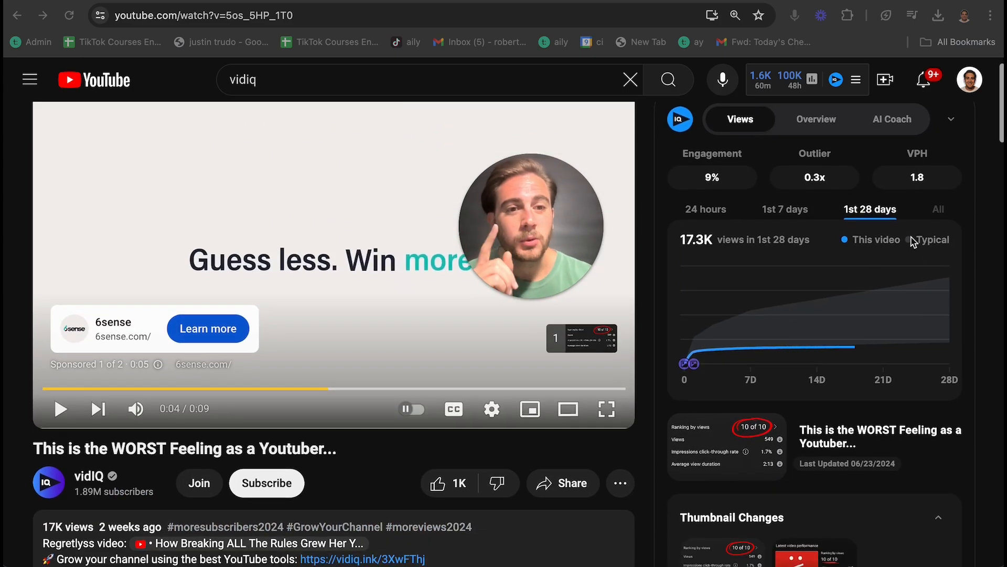
{"action": "left_click", "coordinate": [784, 209]}
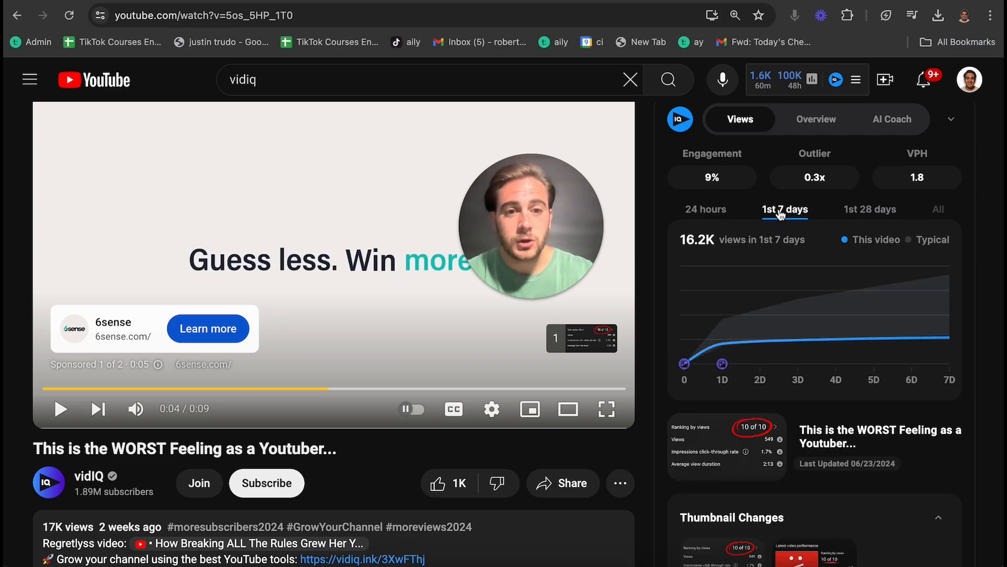
{"action": "left_click", "coordinate": [705, 209]}
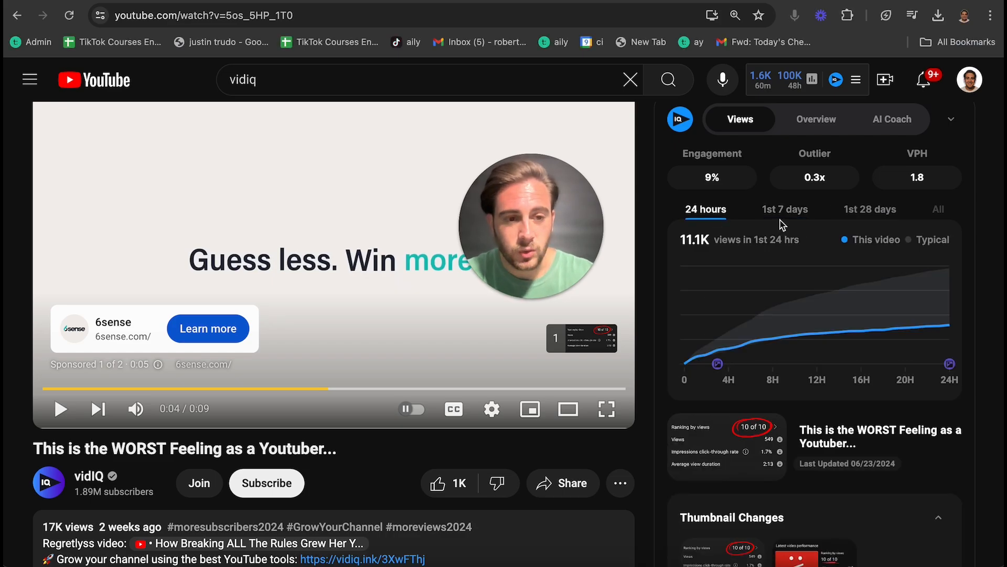
{"action": "left_click", "coordinate": [784, 208]}
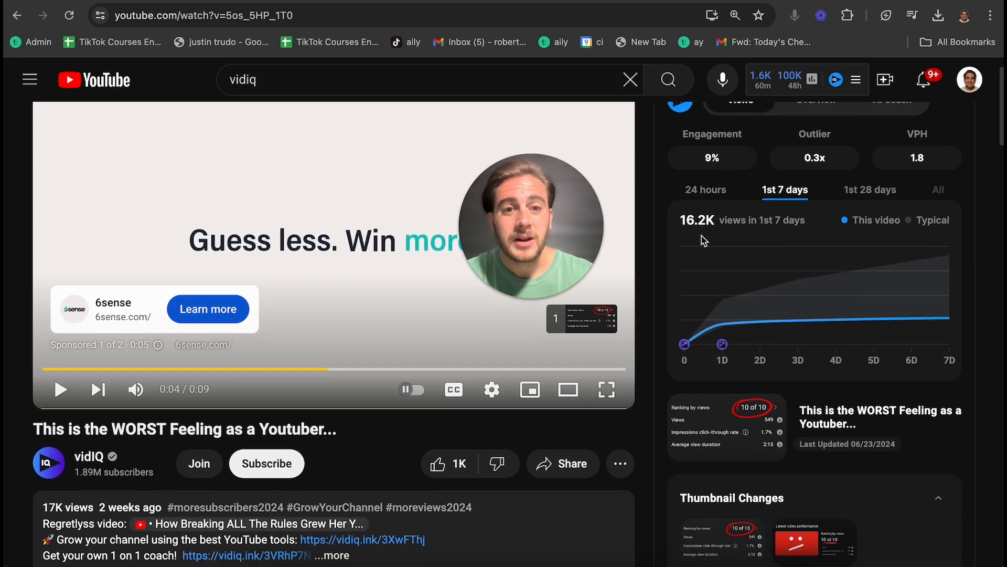
{"action": "mouse_move", "coordinate": [722, 345]}
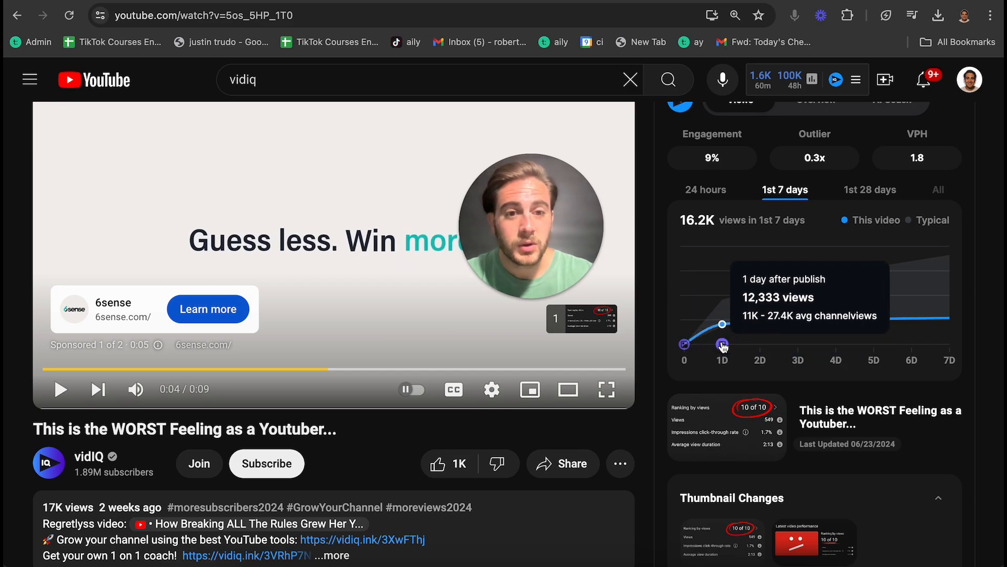
{"action": "mouse_move", "coordinate": [694, 350]}
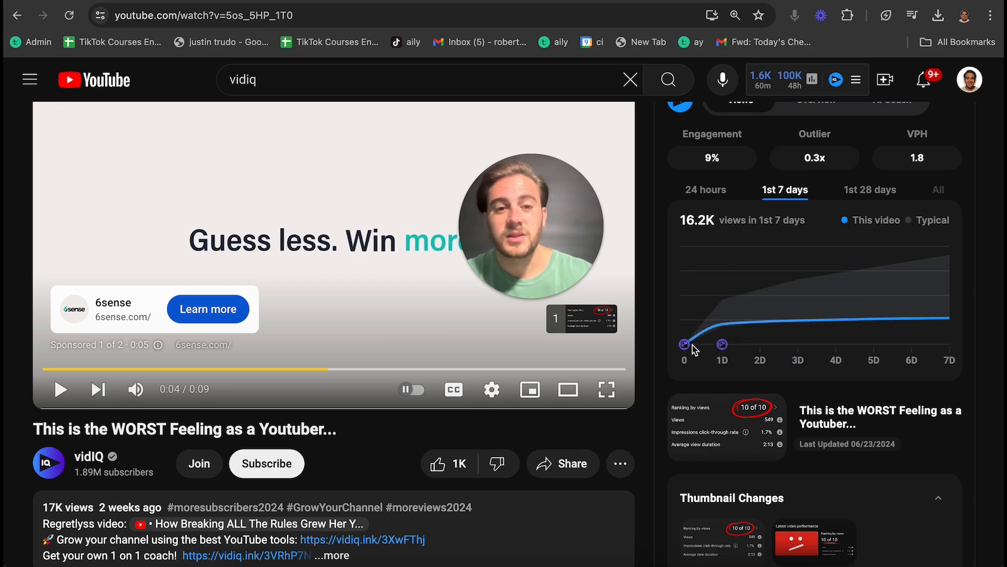
{"action": "scroll", "scroll_direction": "down", "scroll_amount": 3}
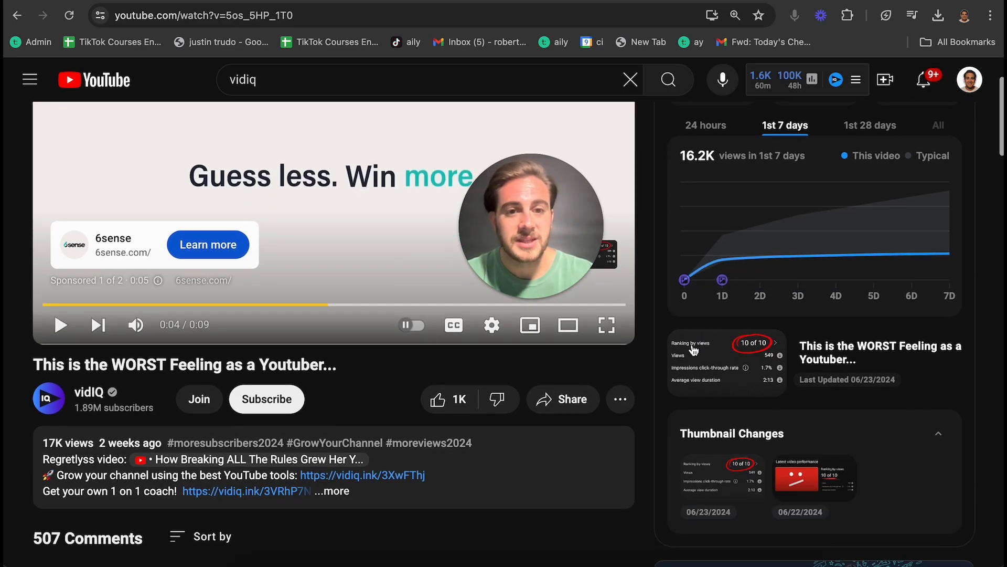
{"action": "mouse_move", "coordinate": [721, 280]}
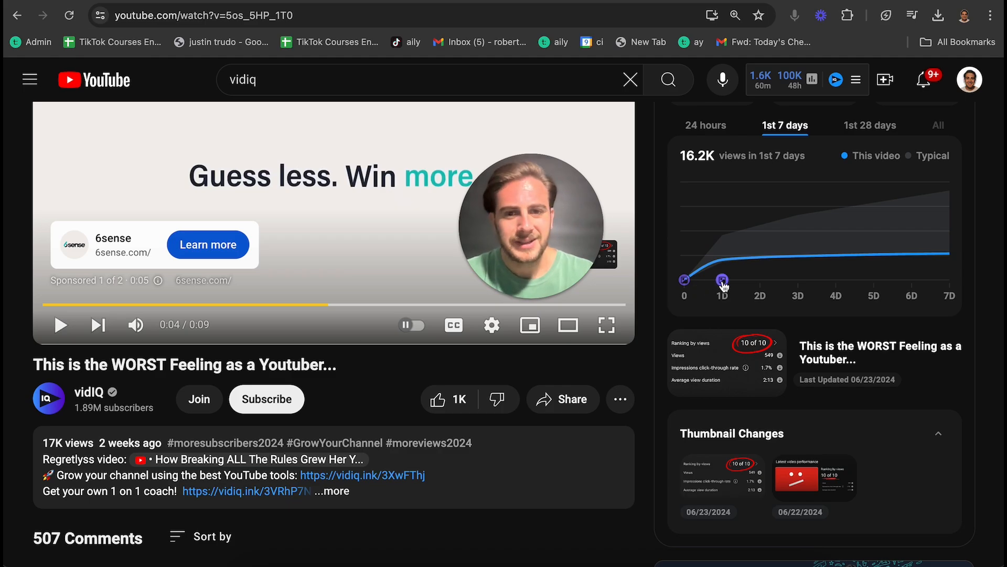
{"action": "mouse_move", "coordinate": [722, 263]}
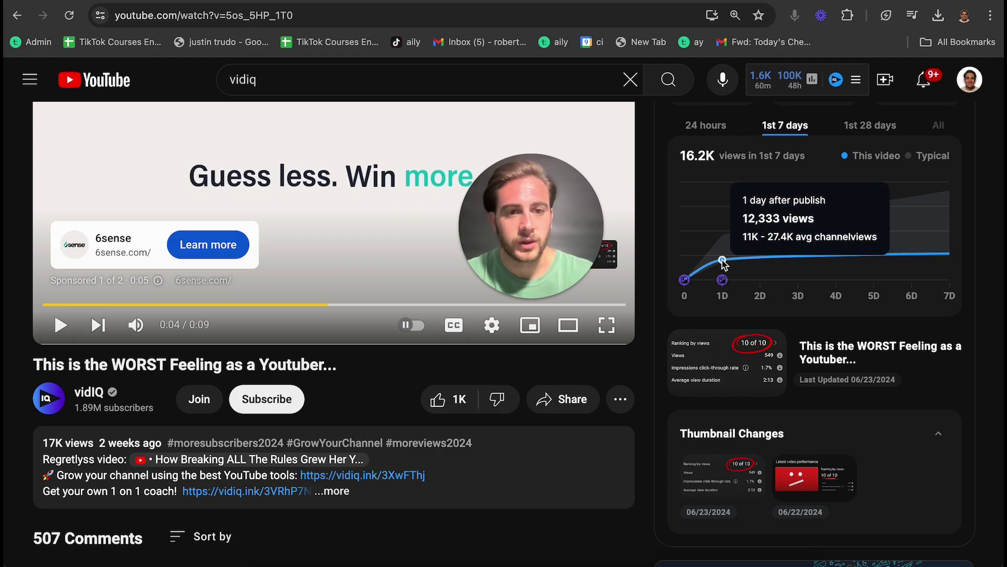
{"action": "mouse_move", "coordinate": [911, 270]}
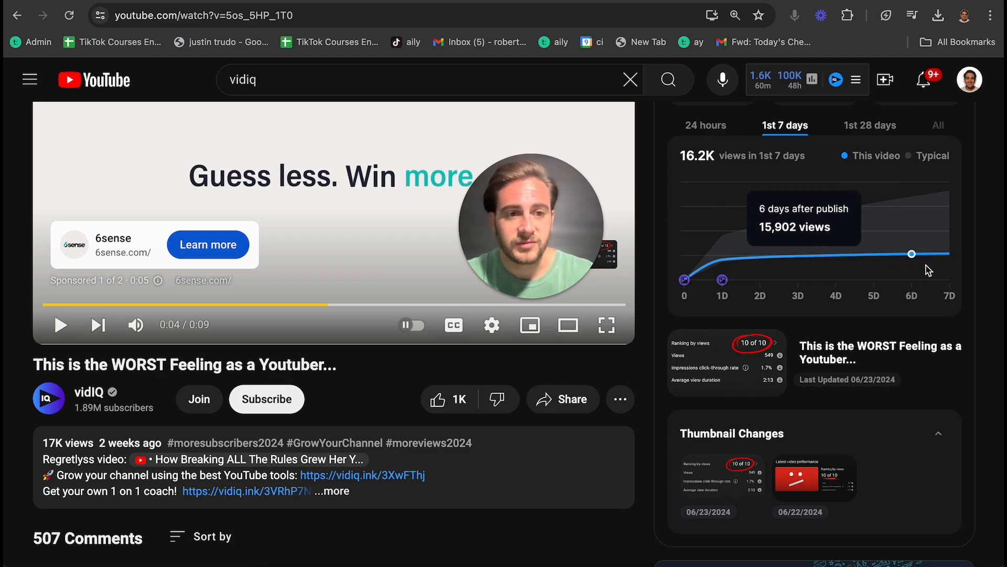
{"action": "mouse_move", "coordinate": [950, 253]}
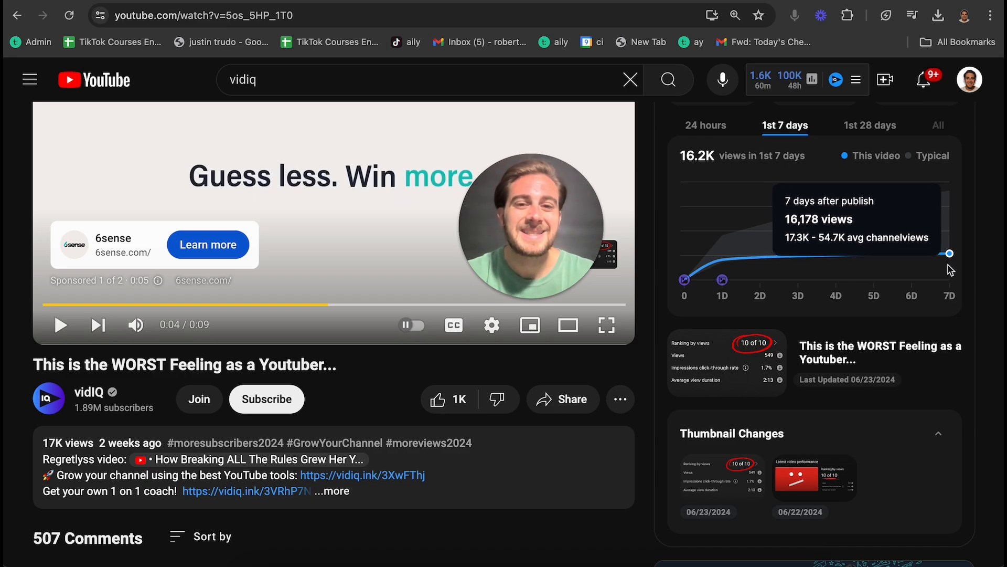
{"action": "mouse_move", "coordinate": [193, 426]}
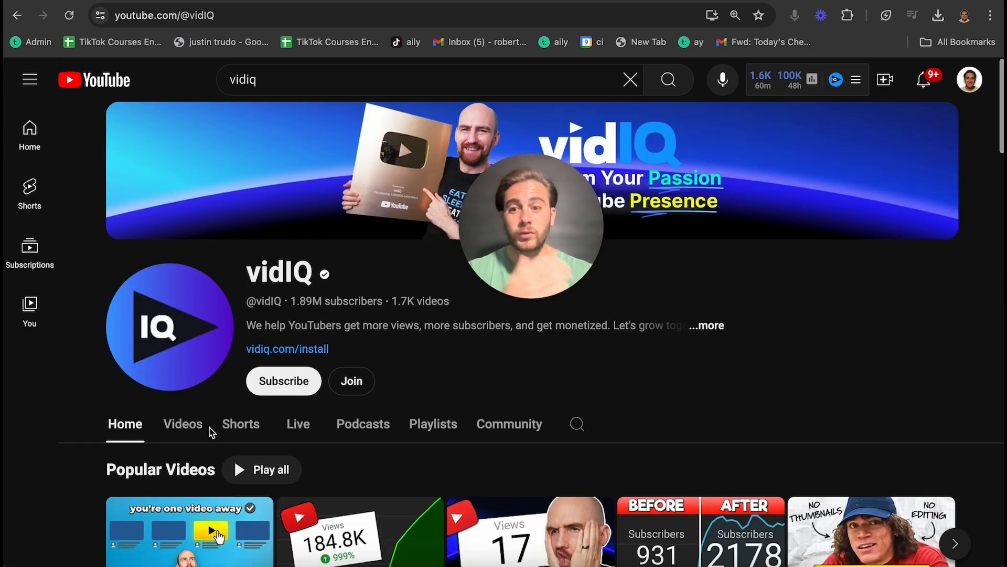
- Show vidIQ's channel Videos tab and its vidIQ Trending Videos list ranked by VPH
{"action": "left_click", "coordinate": [183, 423]}
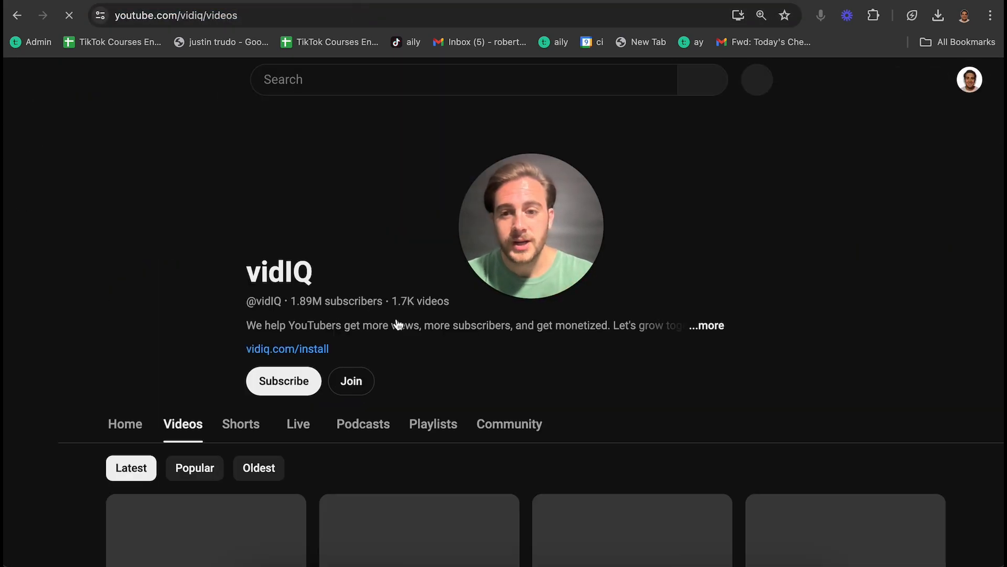
{"action": "left_click", "coordinate": [527, 381]}
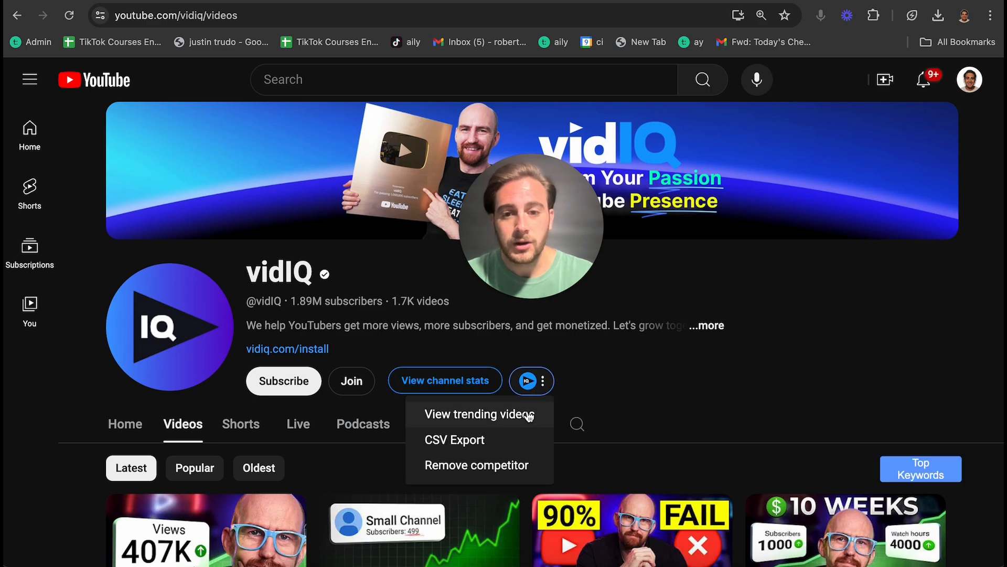
{"action": "left_click", "coordinate": [479, 414]}
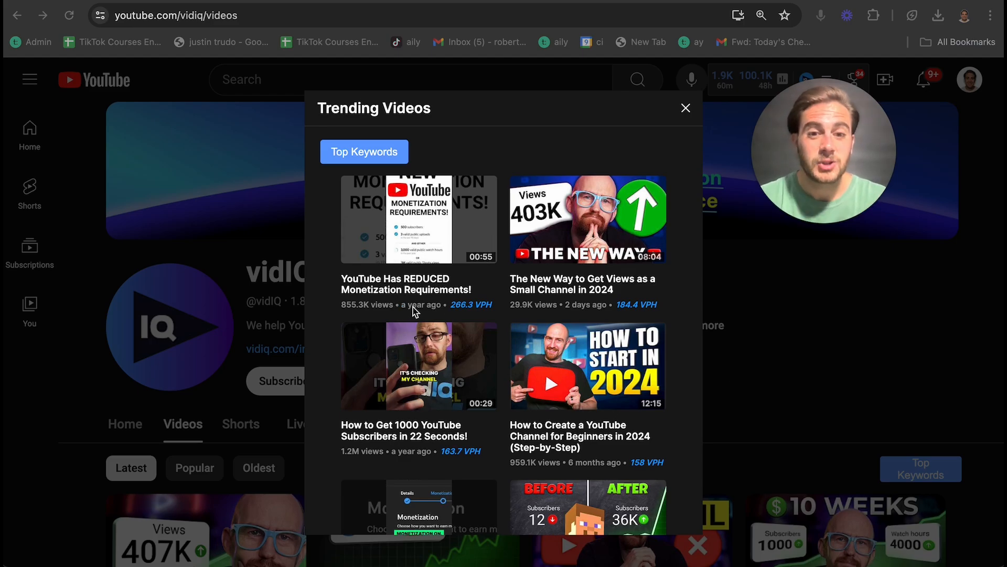
{"action": "mouse_move", "coordinate": [472, 298]}
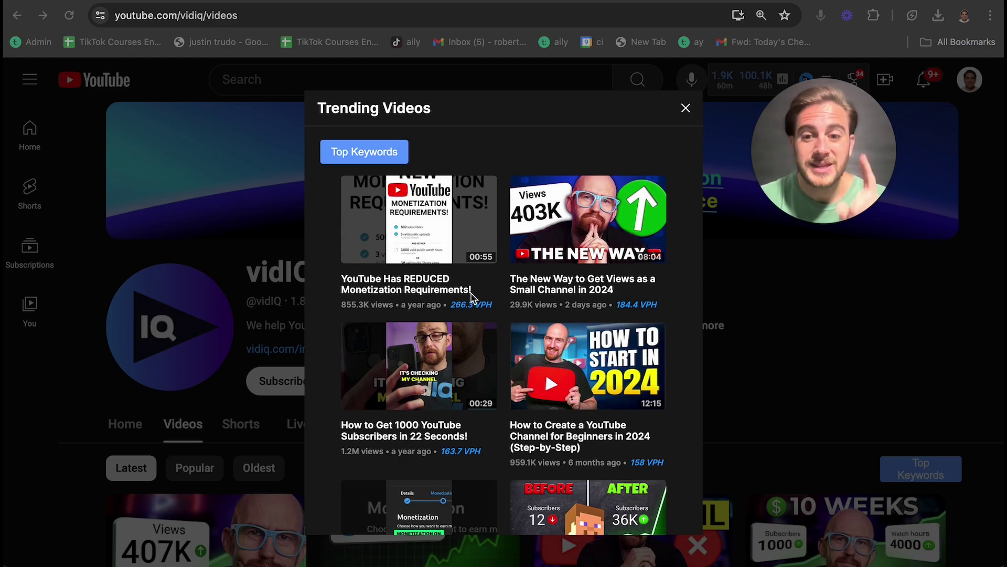
{"action": "mouse_move", "coordinate": [423, 429]}
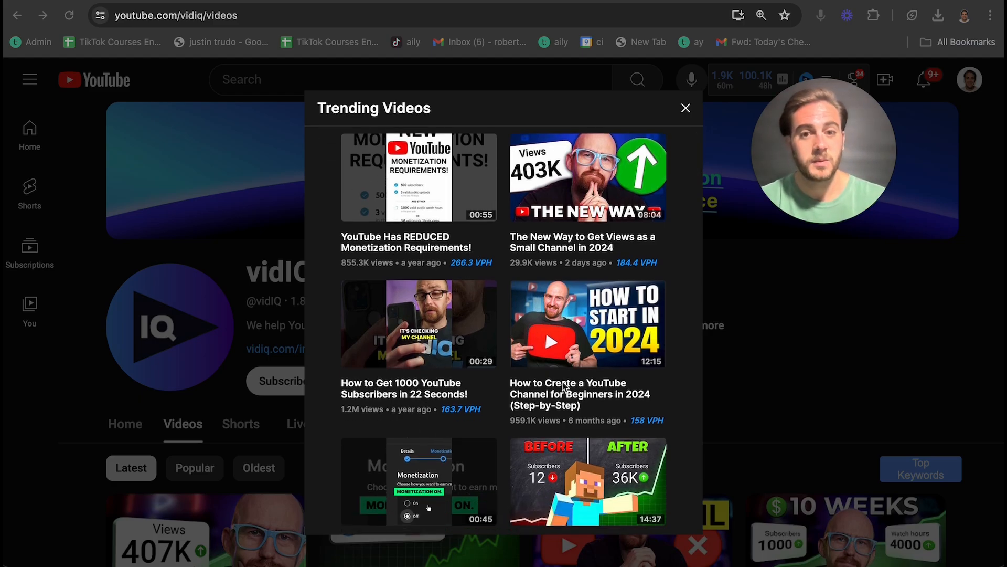
{"action": "scroll", "scroll_direction": "down", "scroll_amount": 3}
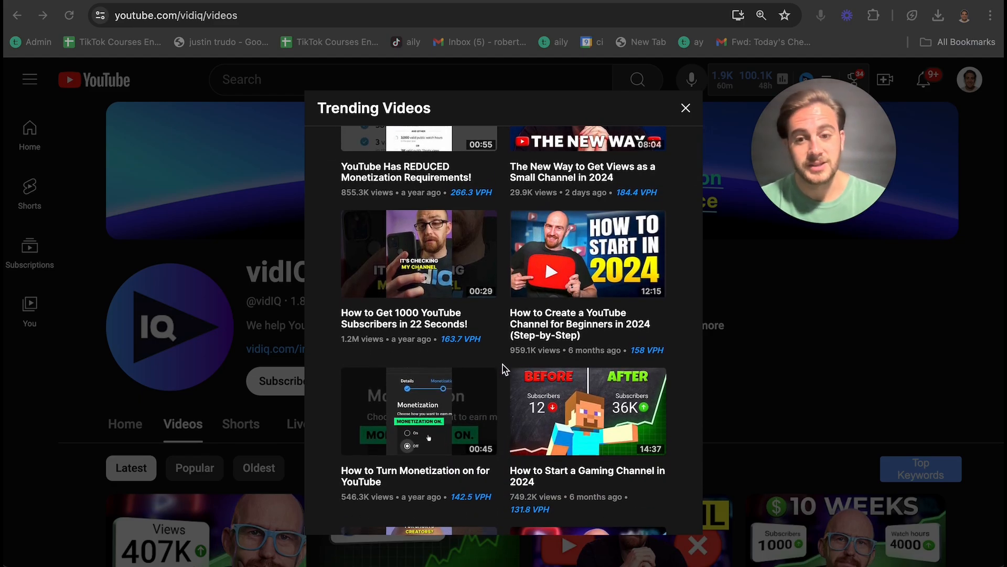
{"action": "mouse_move", "coordinate": [469, 429]}
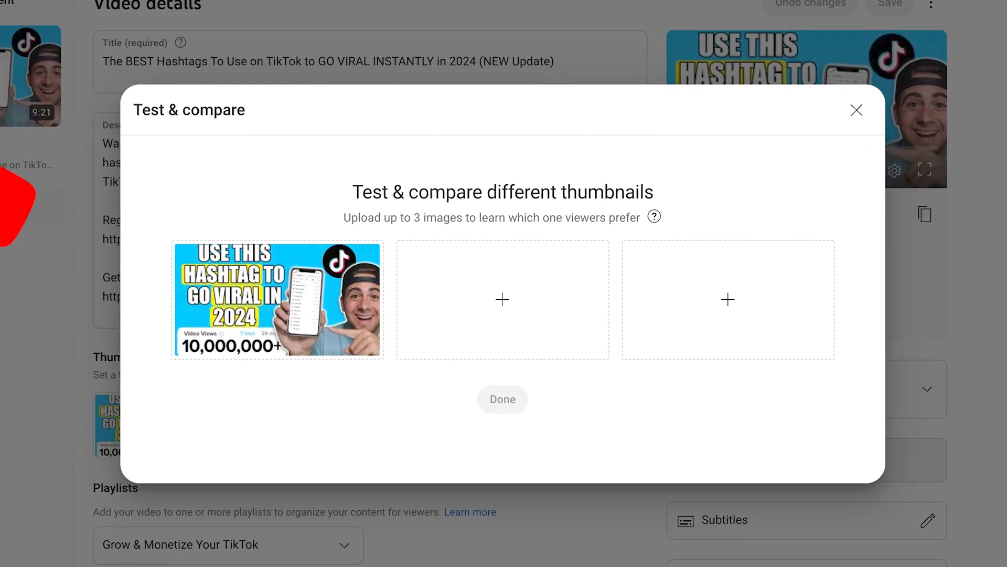
- Close the Test & compare window and scroll the processing upload's Details form
{"action": "left_click", "coordinate": [856, 110]}
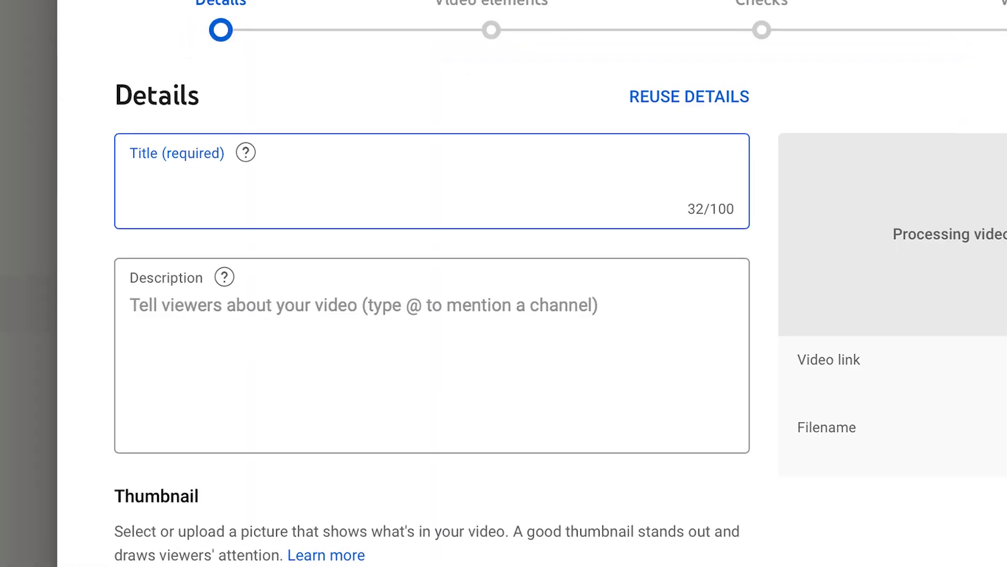
{"action": "scroll", "scroll_direction": "down", "scroll_amount": 3}
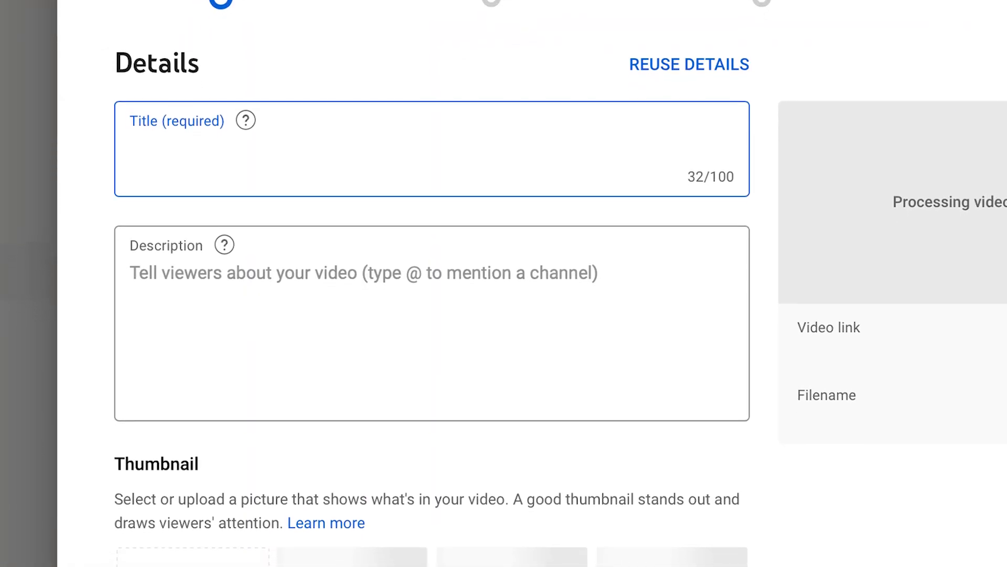